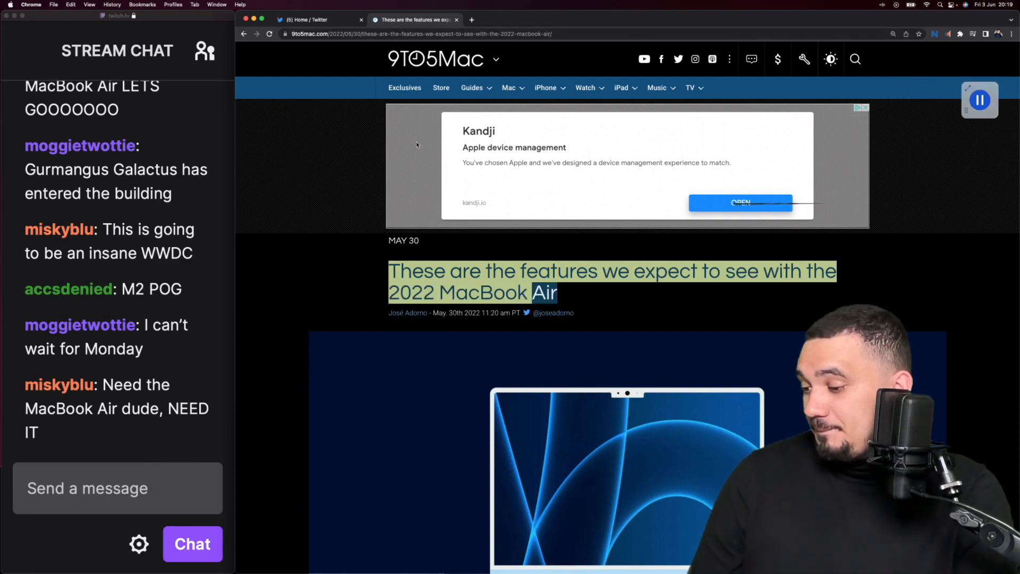
- Read the MacBook Air article intro and 'A redesign is coming' section, selecting '2022'
scroll(down, 3)
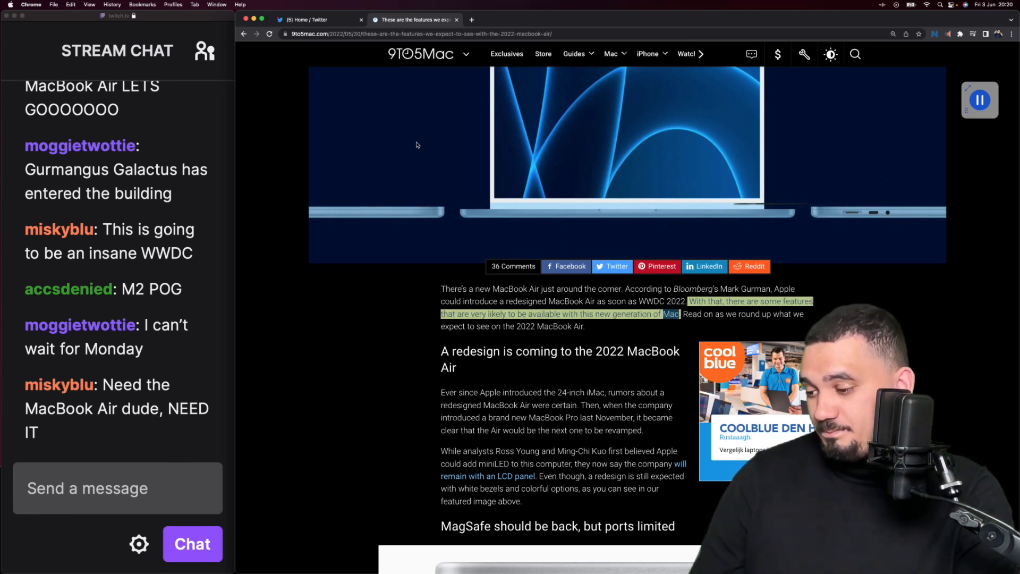
scroll(down, 3)
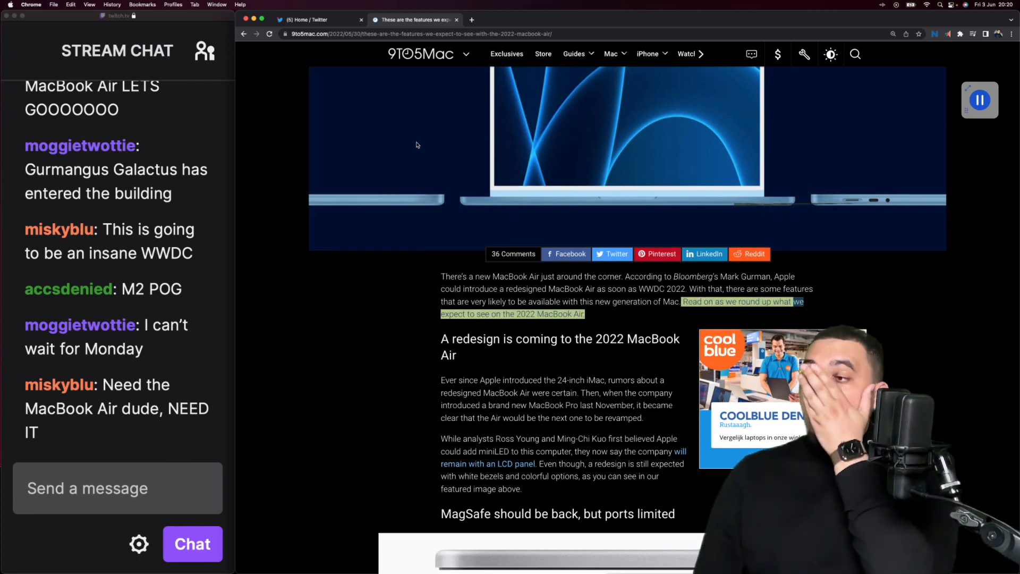
double_click(525, 314)
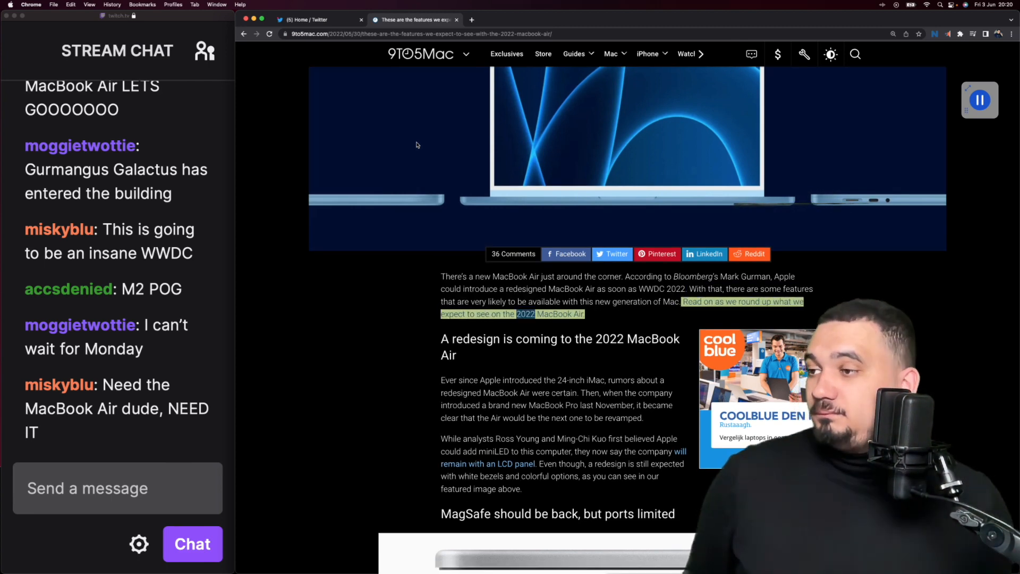
scroll(down, 3)
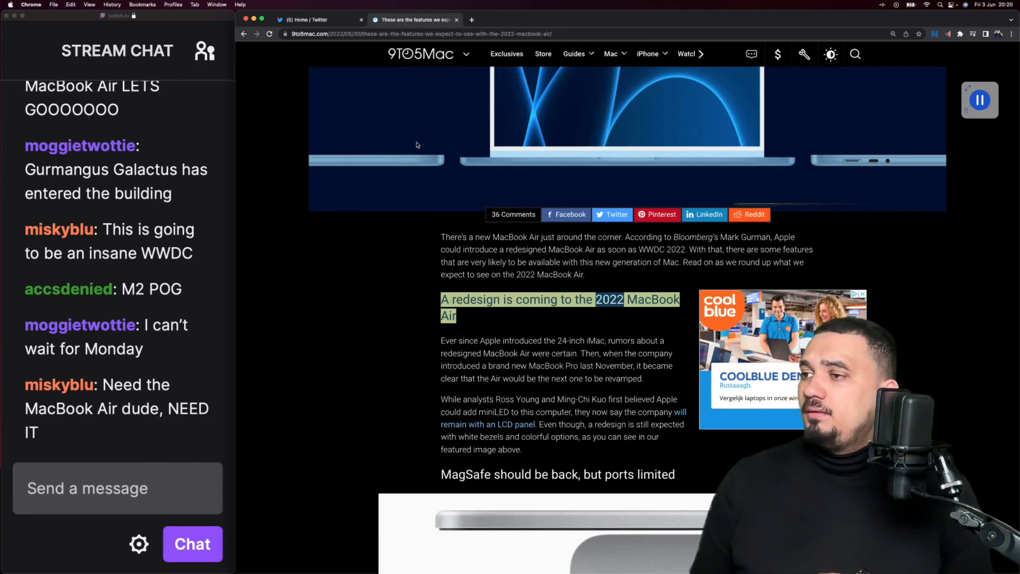
scroll(down, 3)
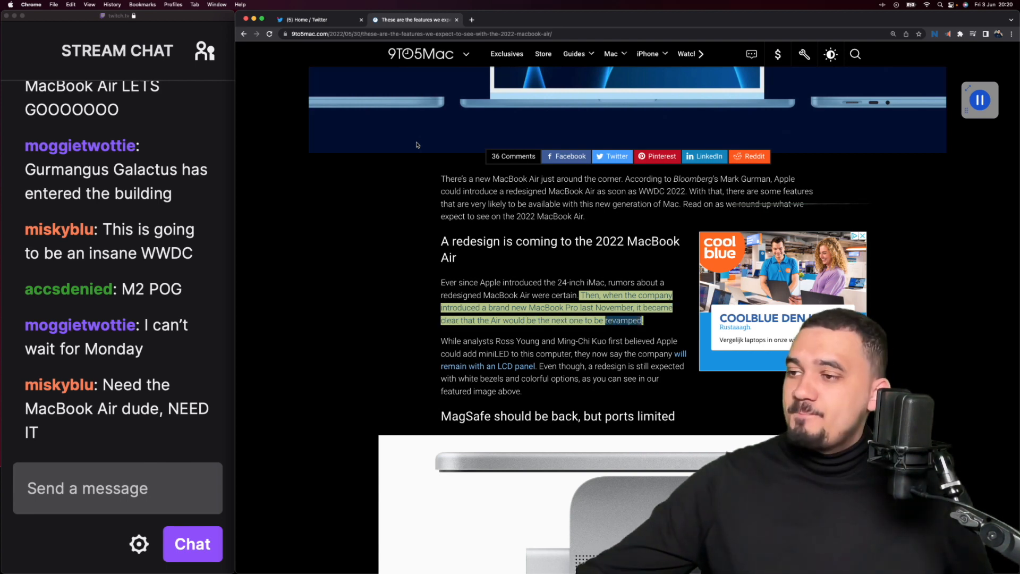
scroll(down, 3)
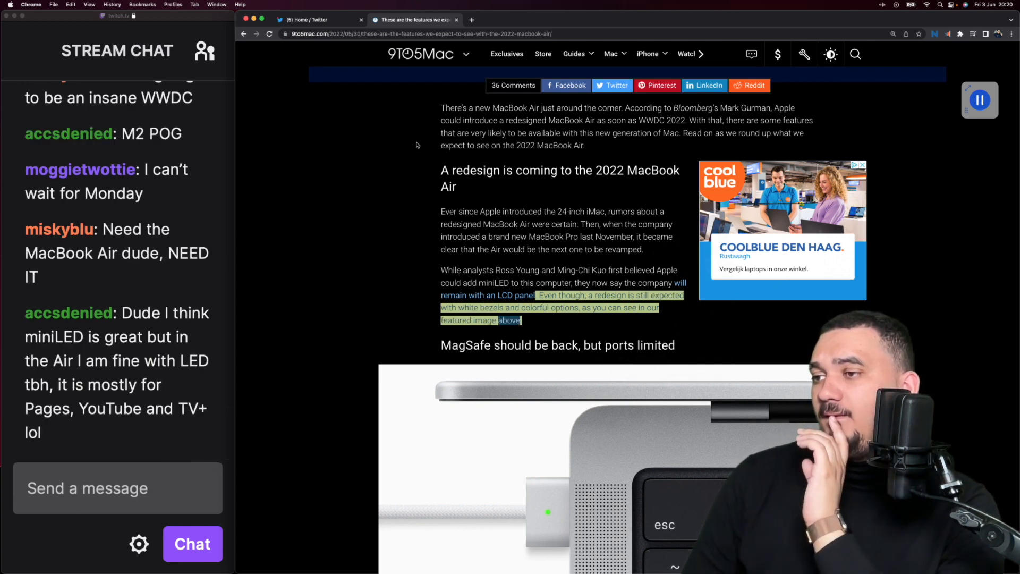
- Read the 'MagSafe should be back, but ports limited' section, highlighting text in the ports paragraph
scroll(down, 3)
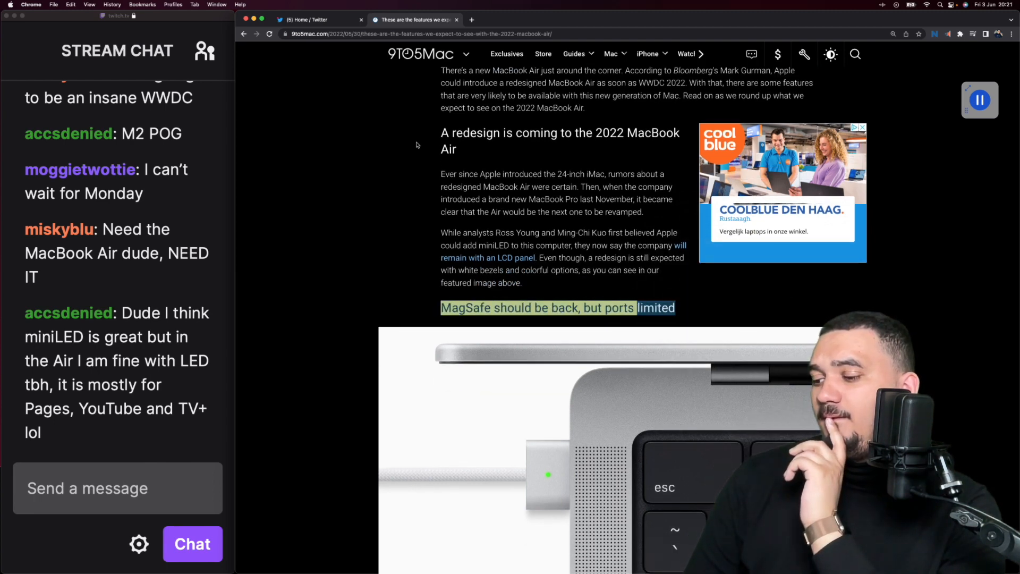
scroll(down, 3)
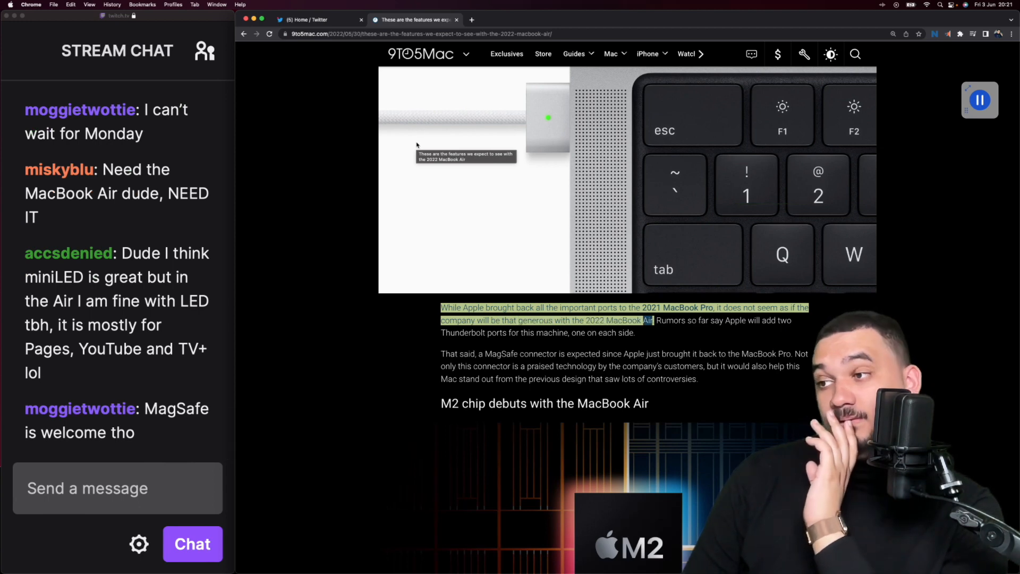
scroll(down, 3)
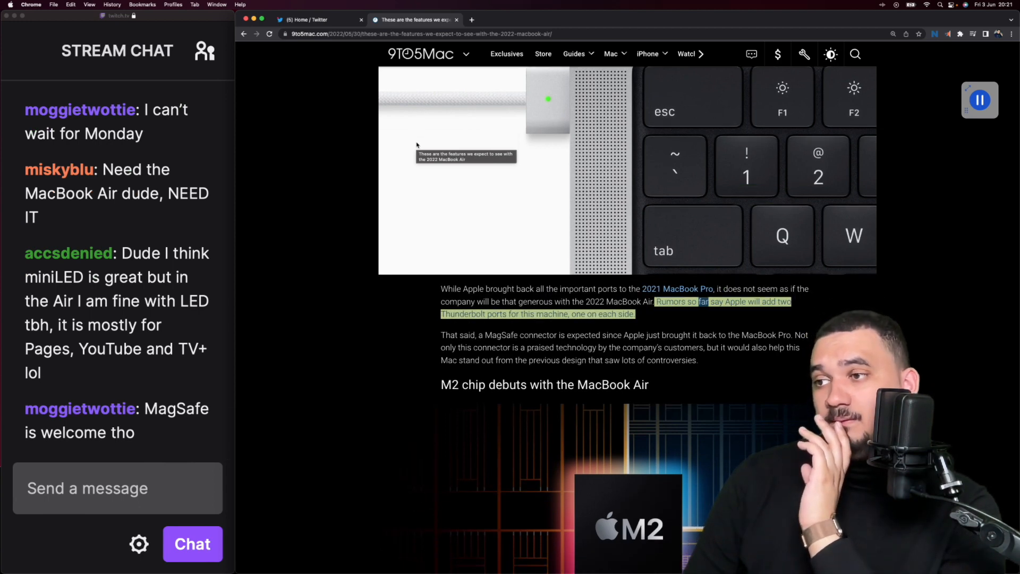
double_click(496, 313)
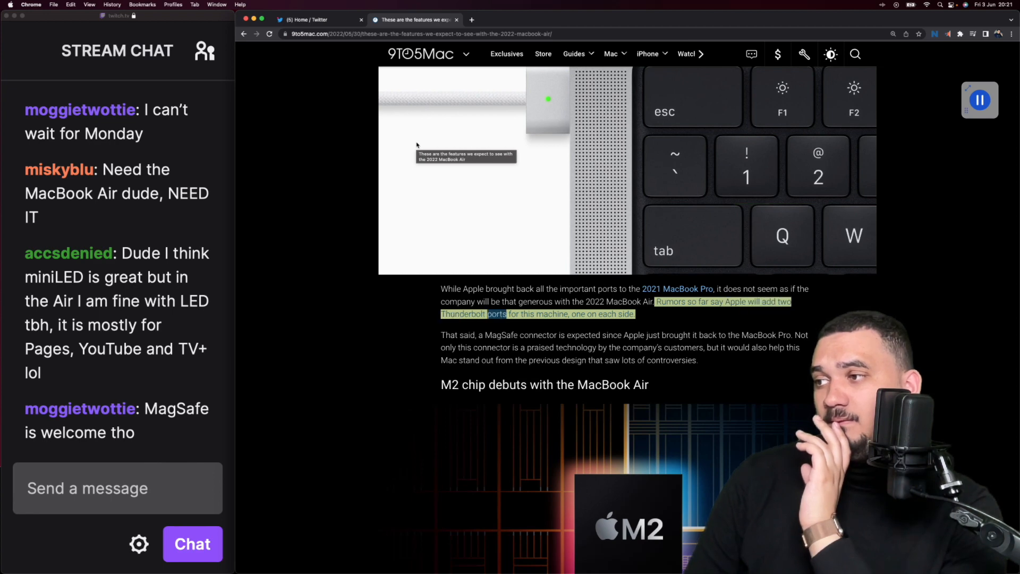
drag(498, 313, 635, 313)
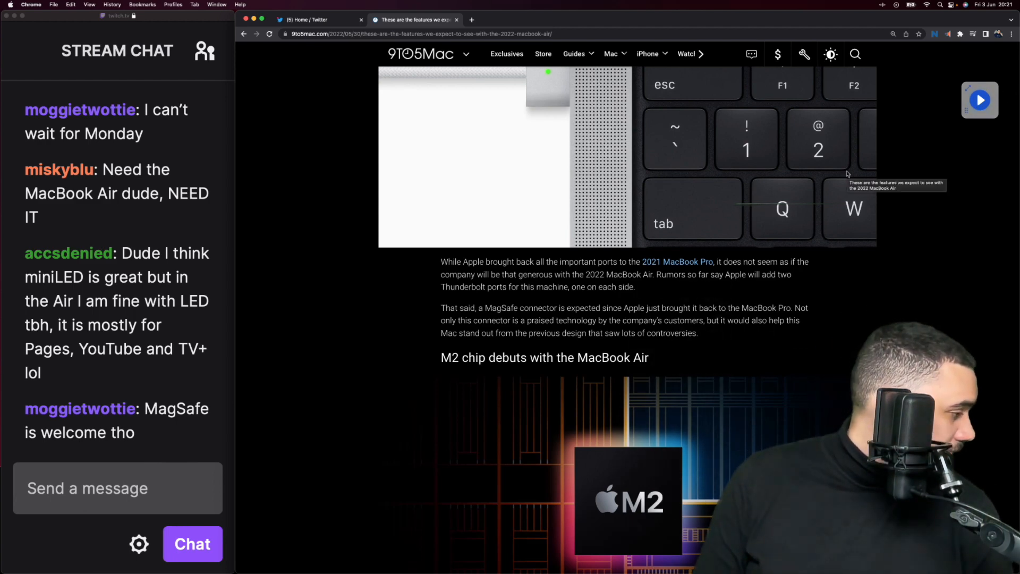
- Return to the article top showing the title, byline and hero MacBook Air image
scroll(down, 3)
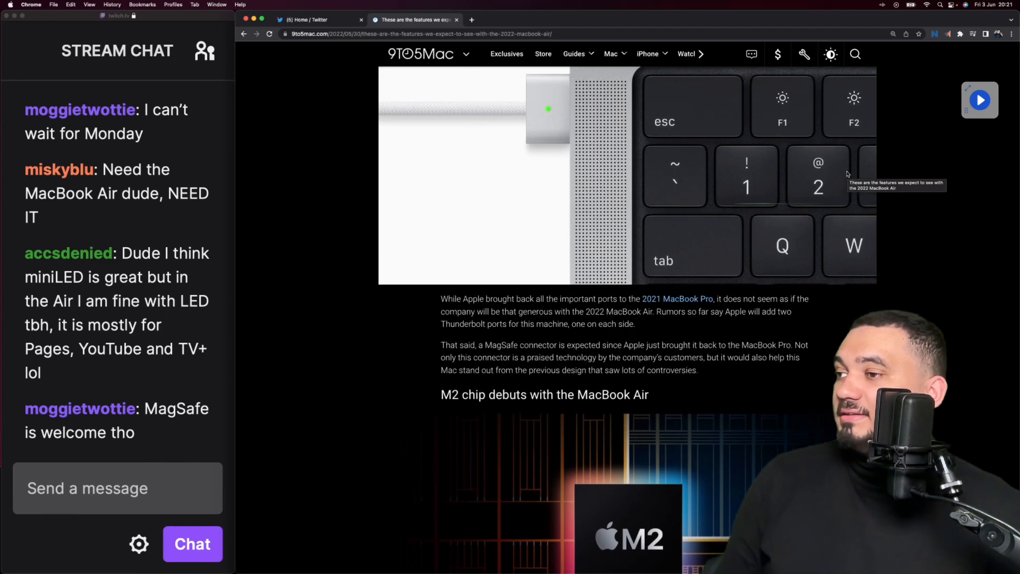
scroll(down, 3)
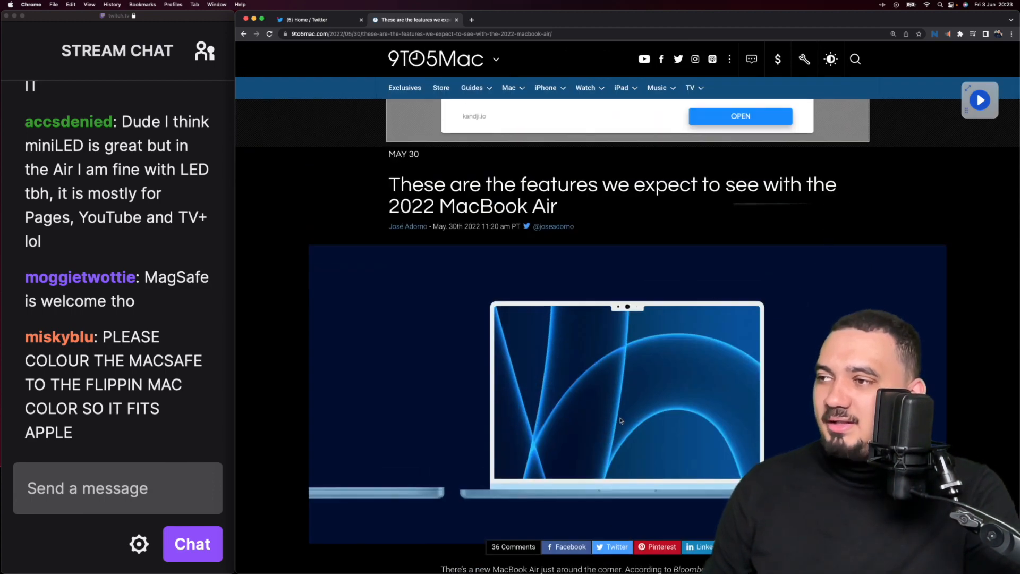
scroll(down, 3)
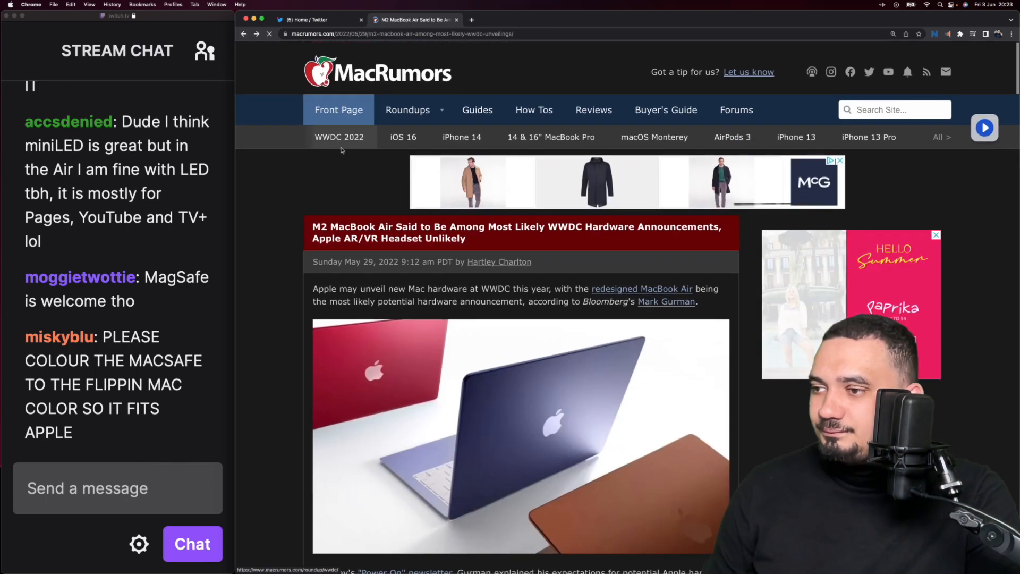
scroll(down, 3)
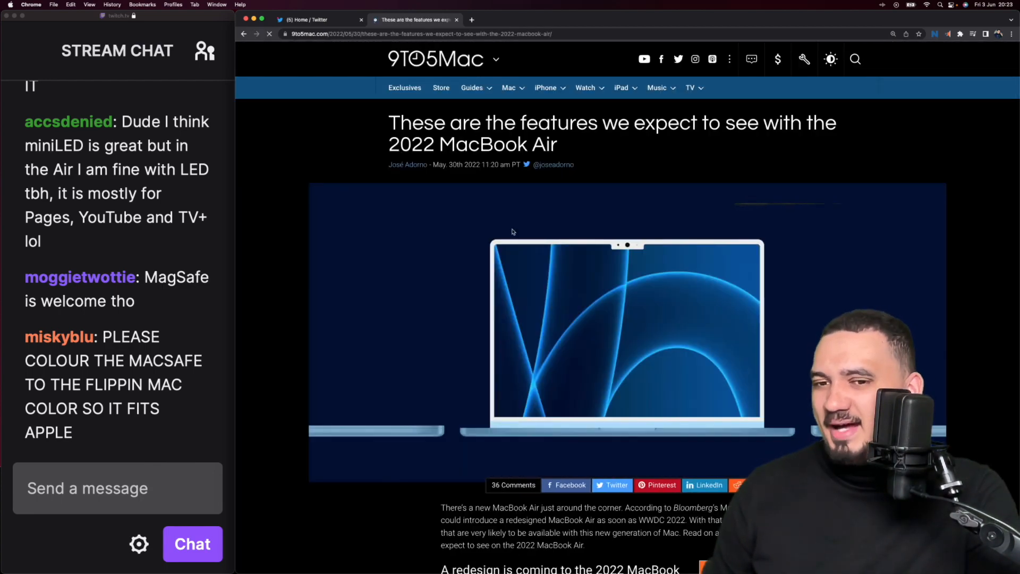
scroll(down, 3)
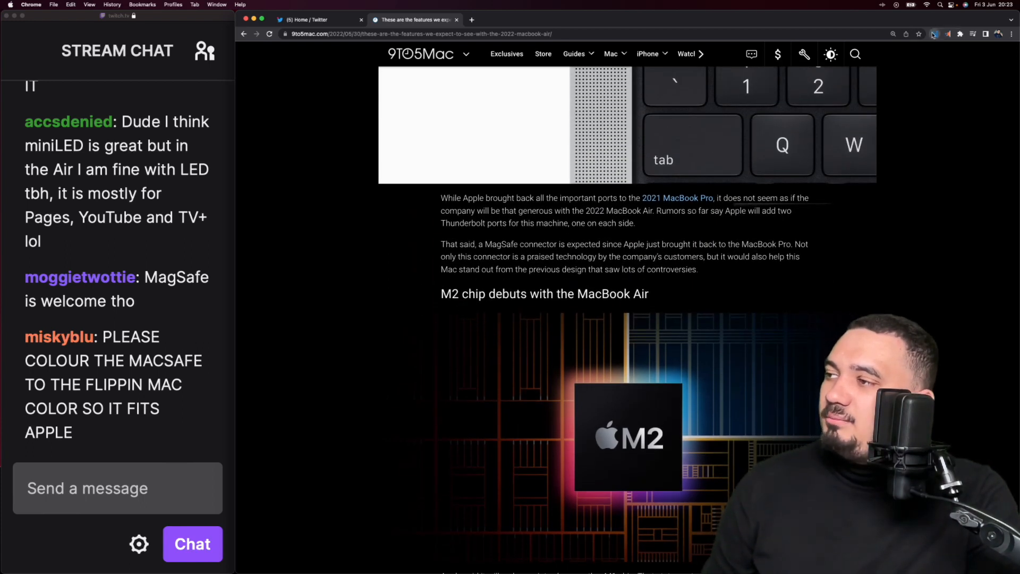
click(933, 34)
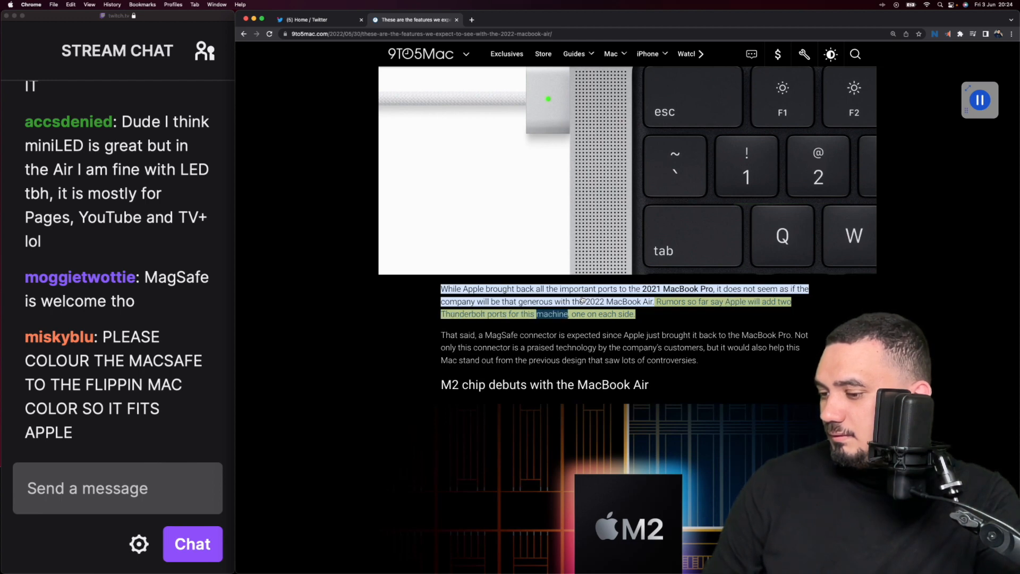
drag(536, 313, 634, 314)
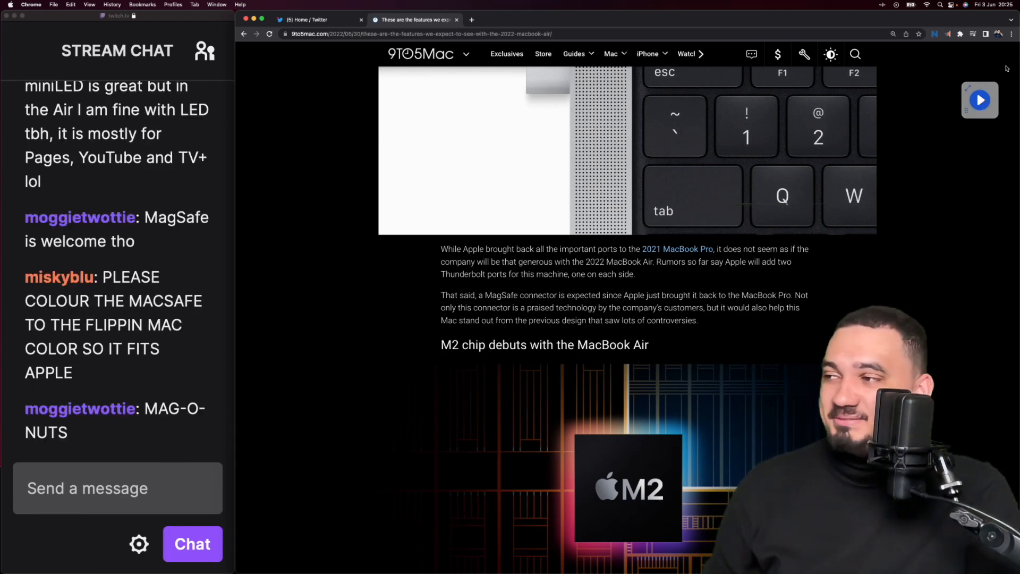
- Highlight the MagSafe sentence and M2 heading, then read into the M2 chip section
drag(794, 295, 696, 320)
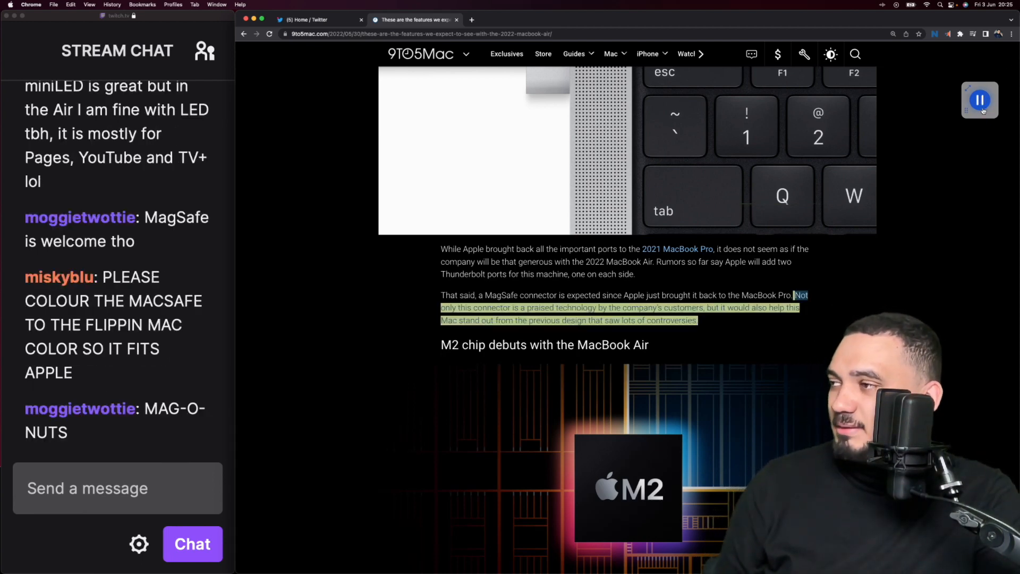
double_click(575, 307)
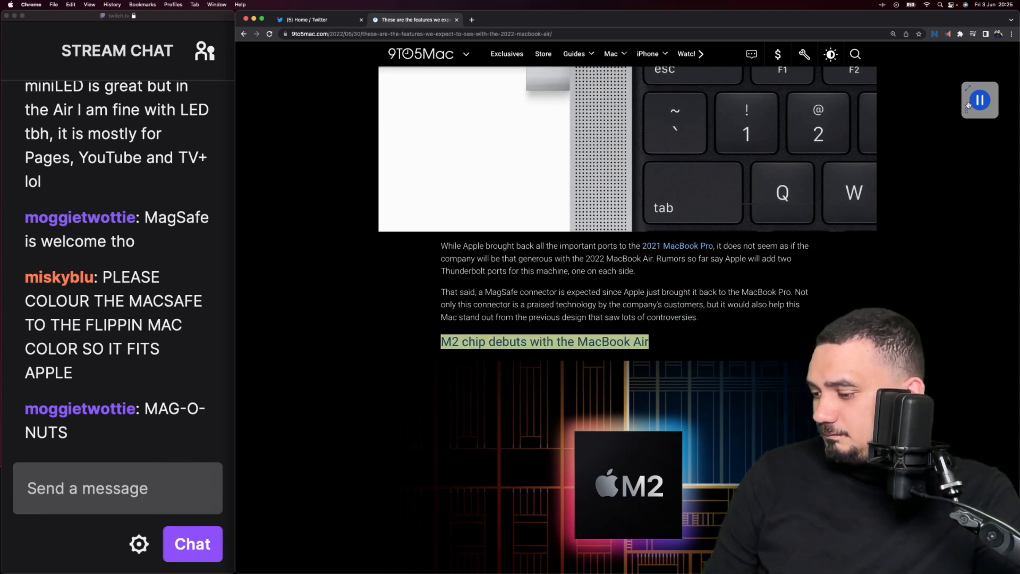
scroll(down, 3)
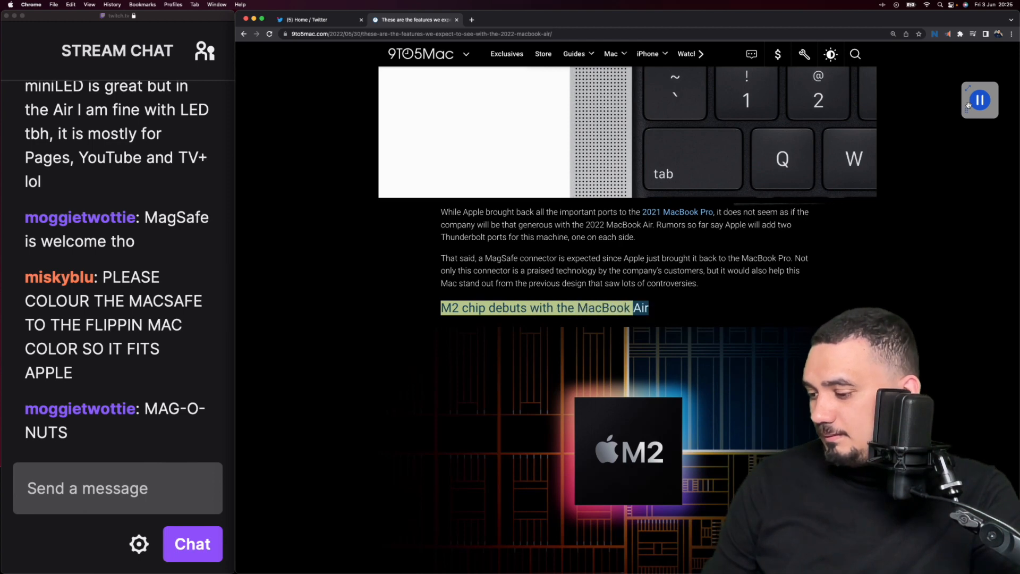
scroll(down, 3)
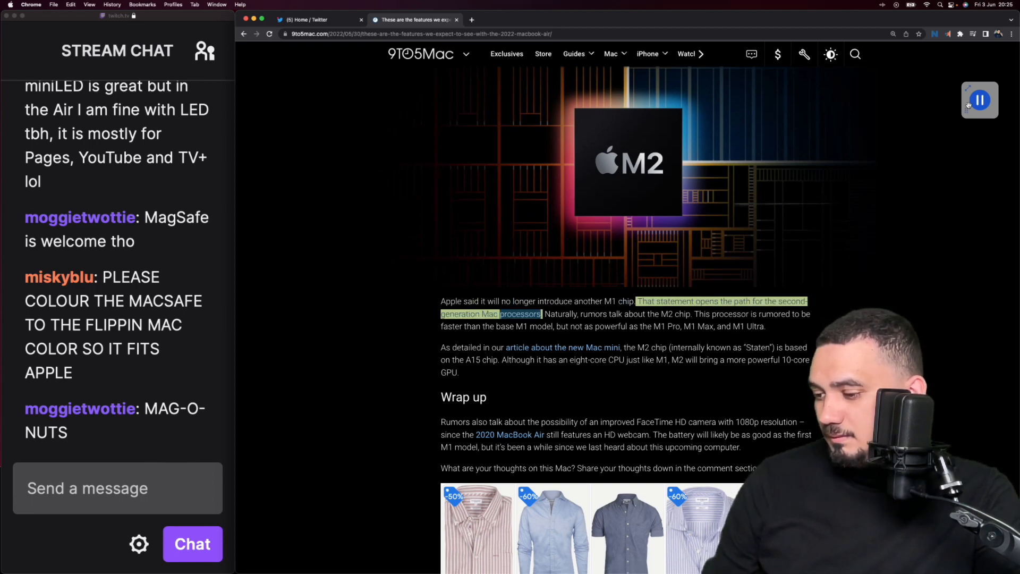
- Read the M2 paragraphs through the Wrap up section's closing question for readers
scroll(down, 3)
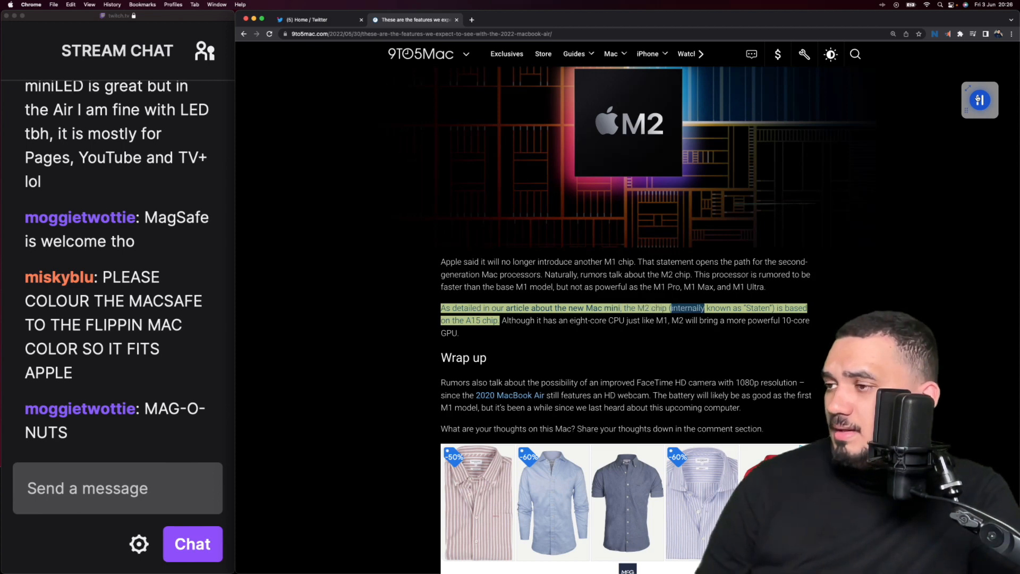
scroll(down, 3)
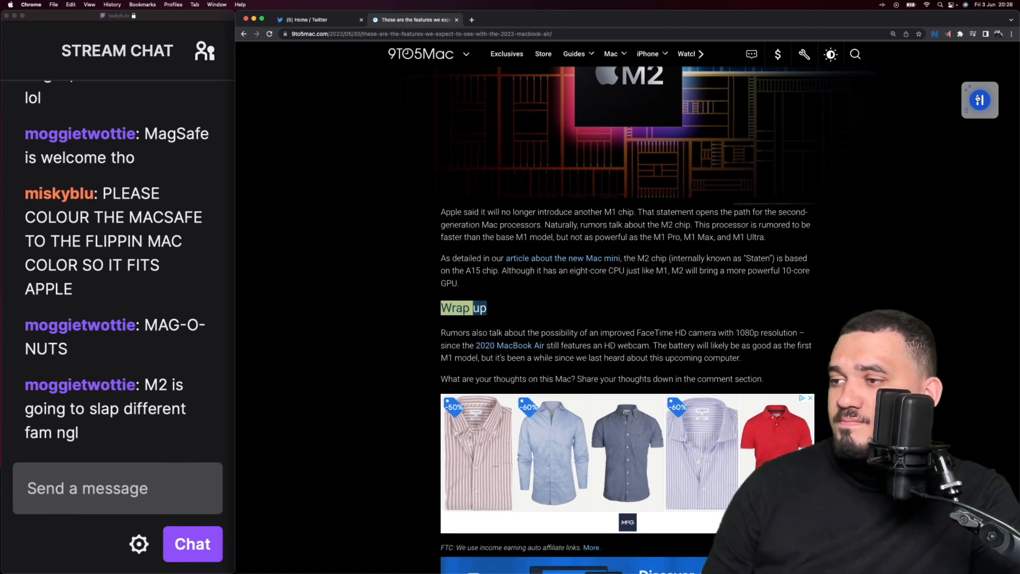
scroll(down, 3)
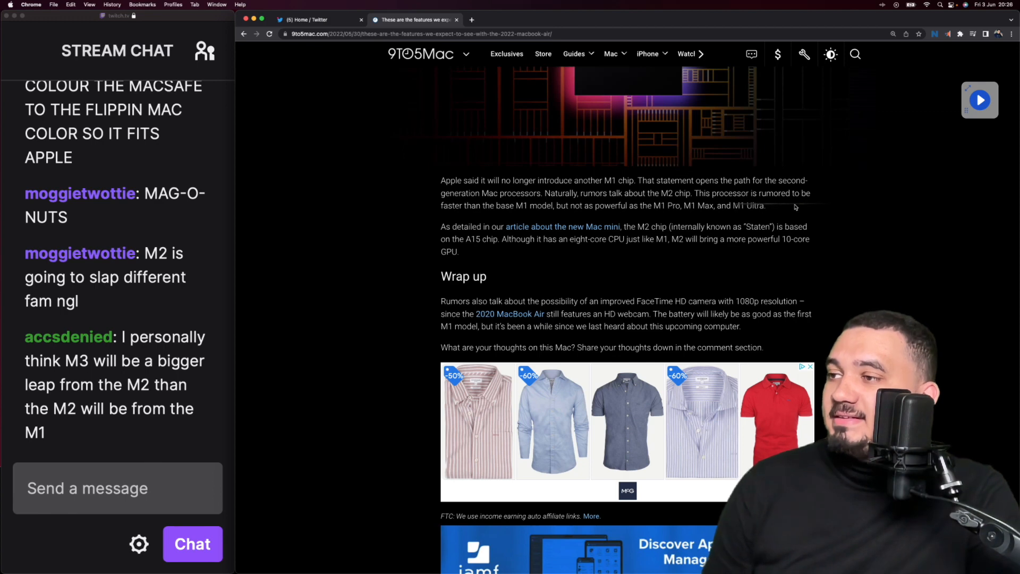
- Scroll the article to the M2 chip image above the Wrap up section
scroll(down, 3)
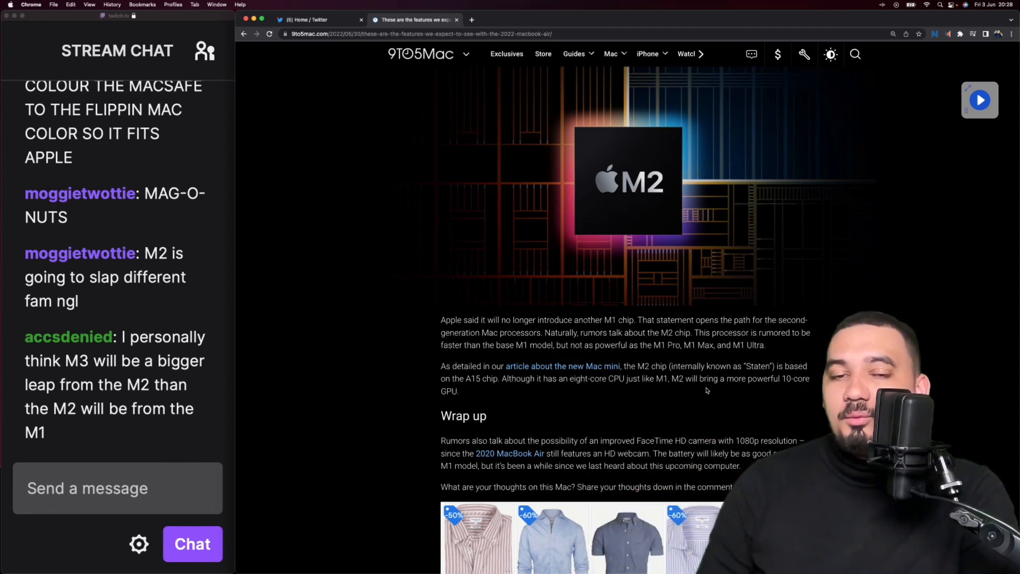
scroll(down, 3)
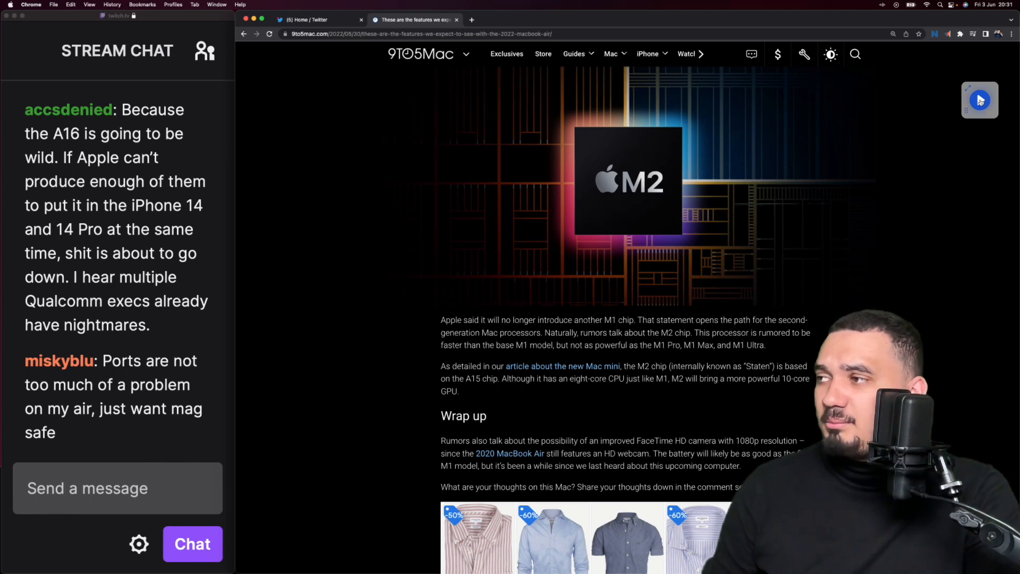
scroll(down, 3)
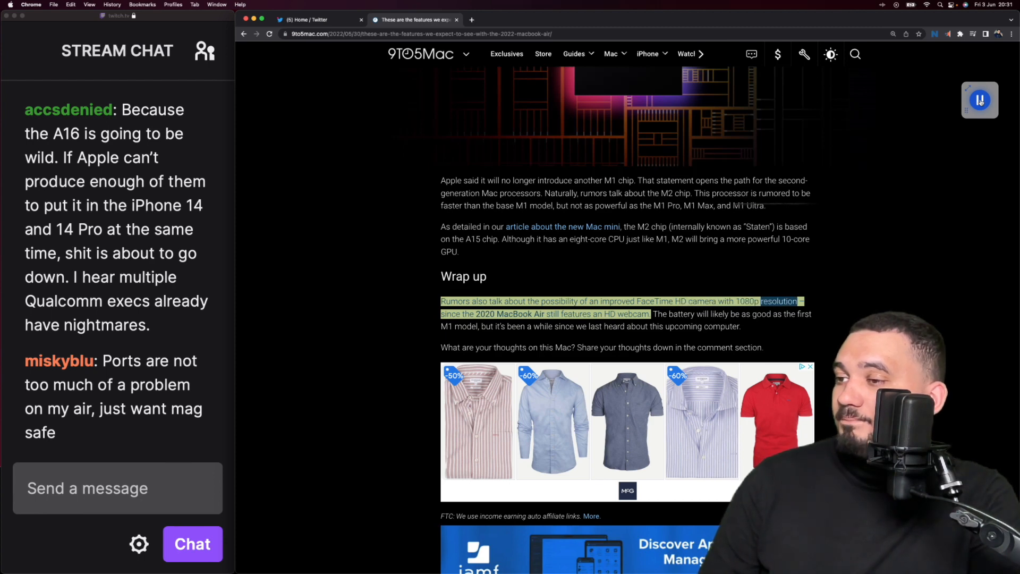
scroll(down, 3)
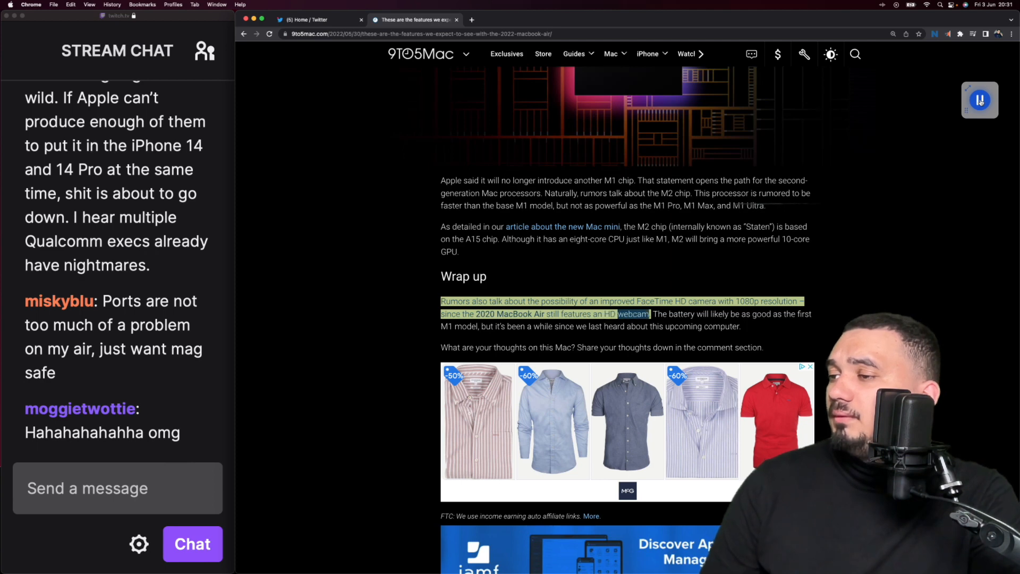
scroll(down, 3)
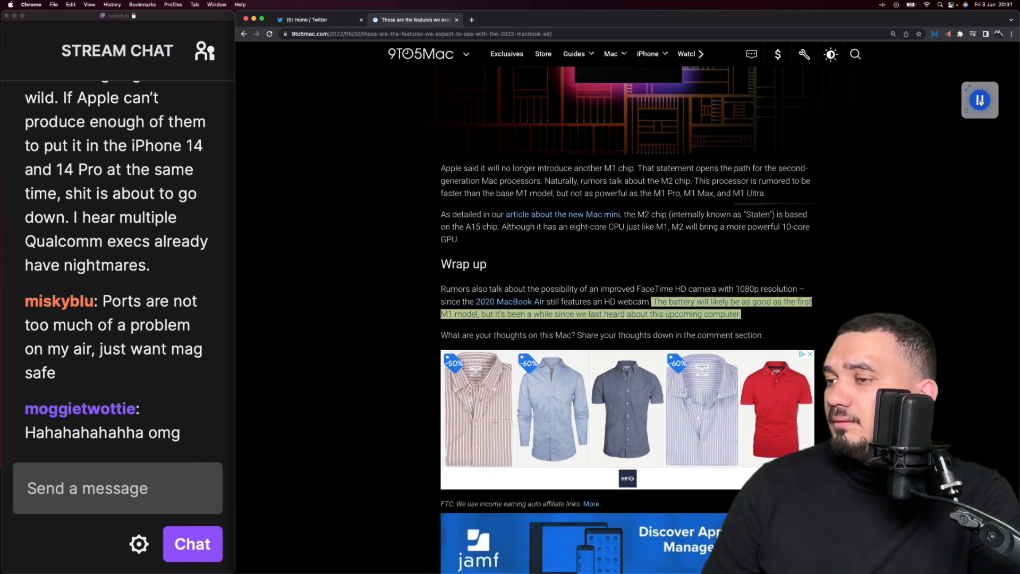
double_click(593, 314)
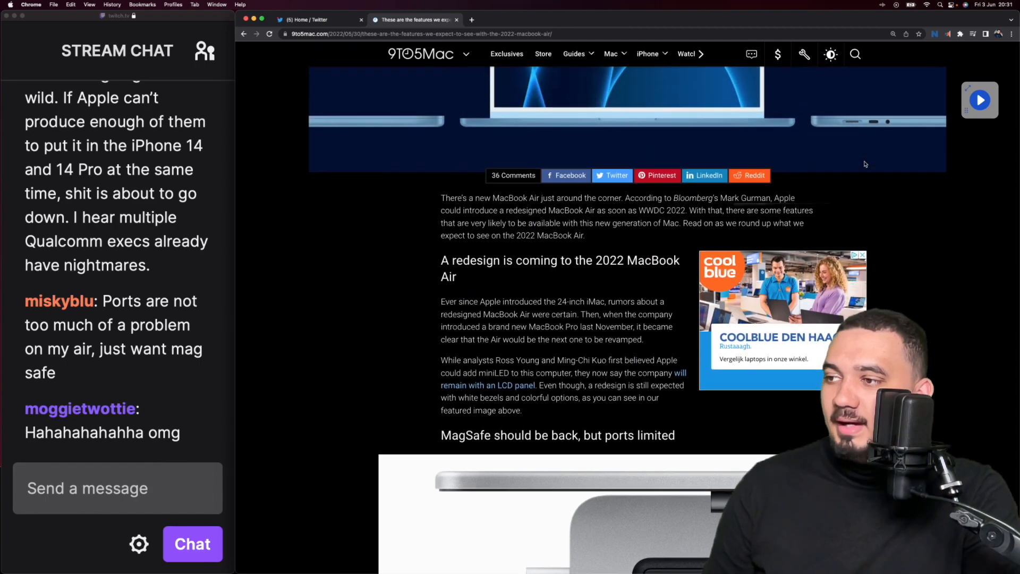
scroll(down, 3)
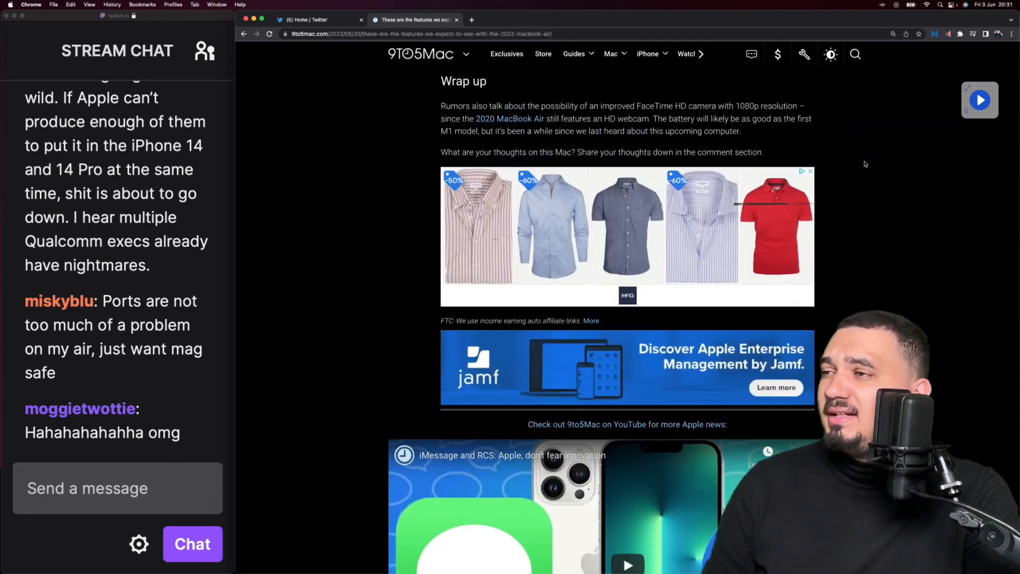
scroll(up, 3)
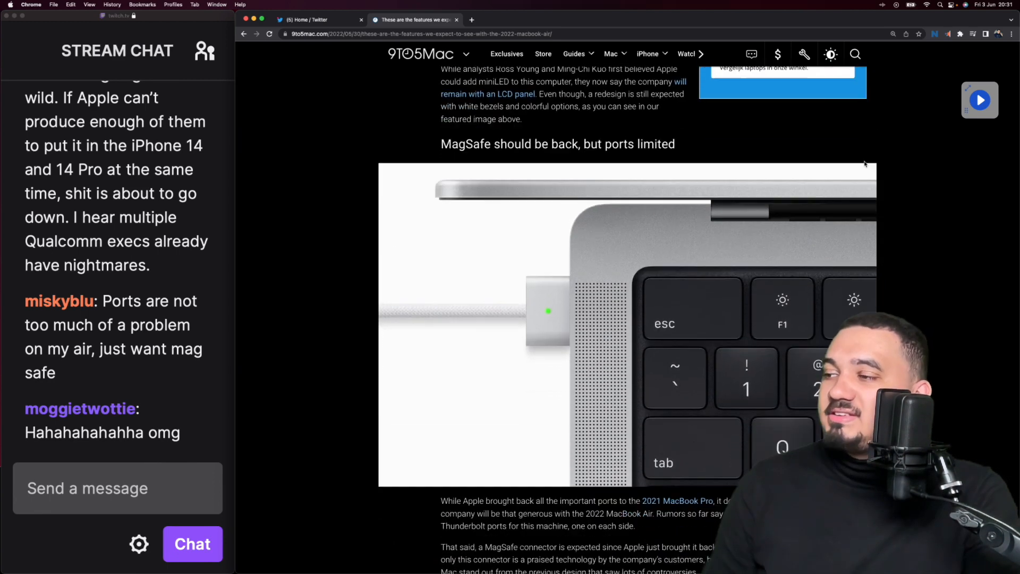
scroll(down, 3)
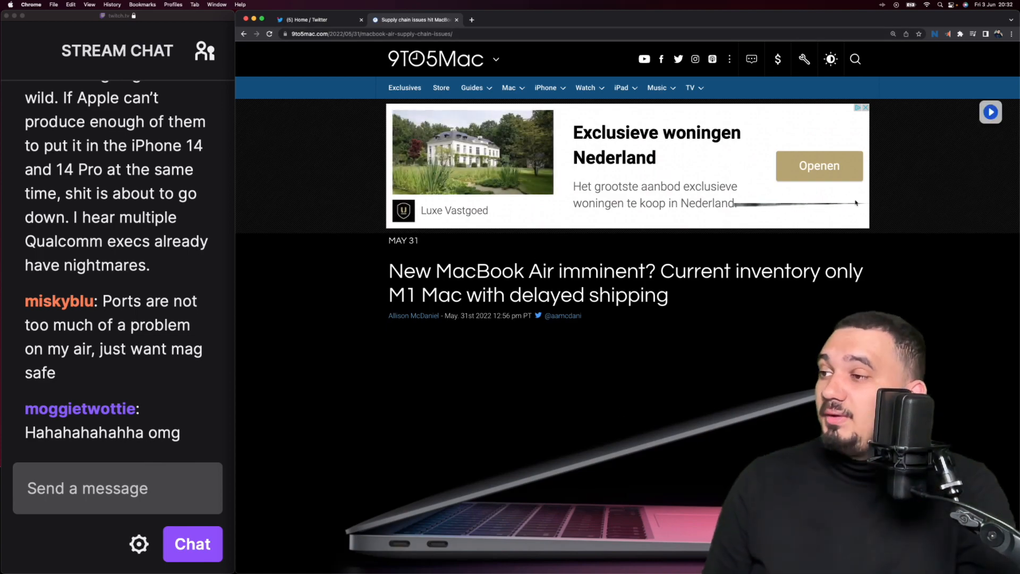
- Read the supply-chain article down to the MacBook Air order screenshot and Gurman's tweet
scroll(down, 3)
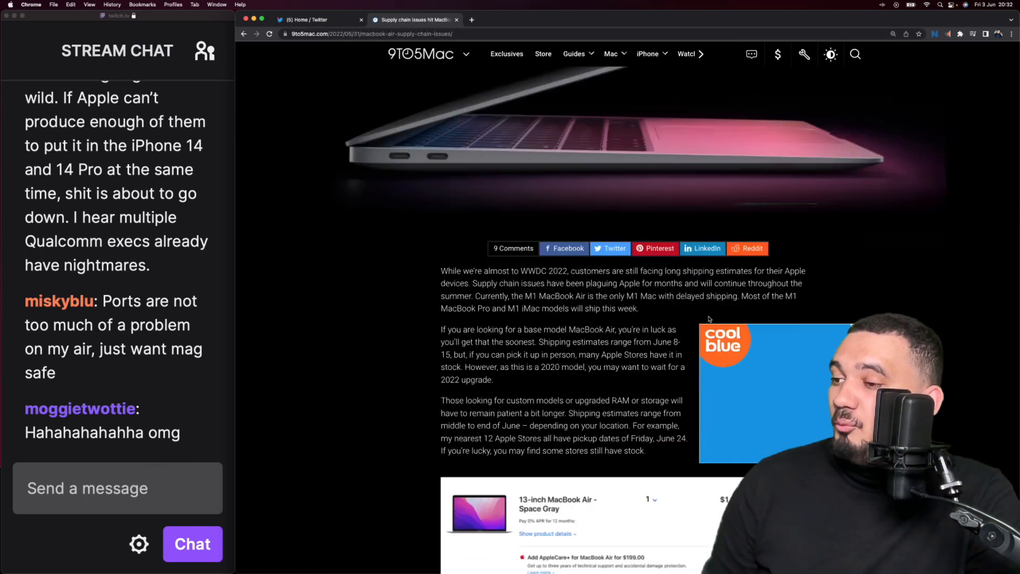
scroll(down, 3)
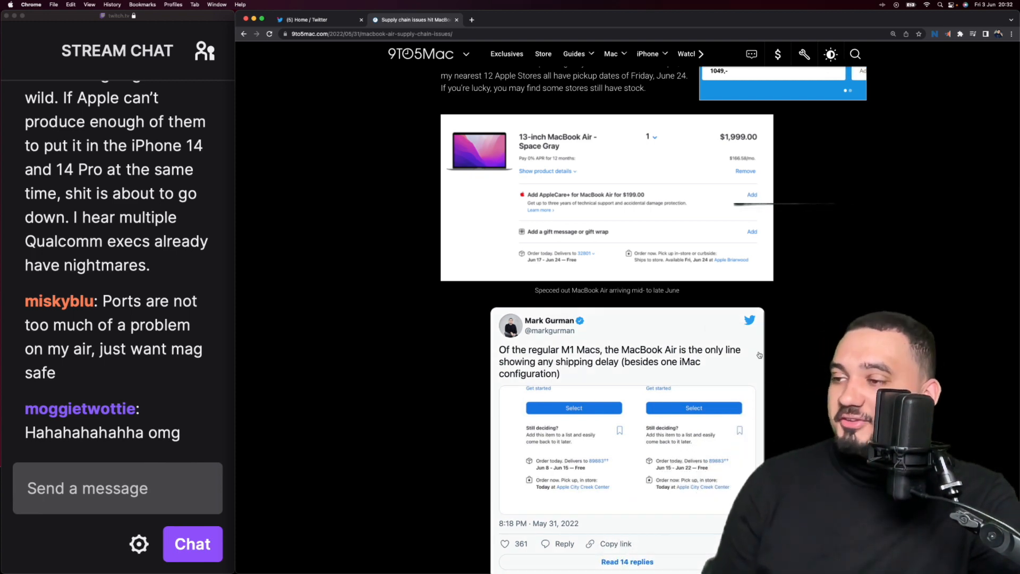
scroll(down, 3)
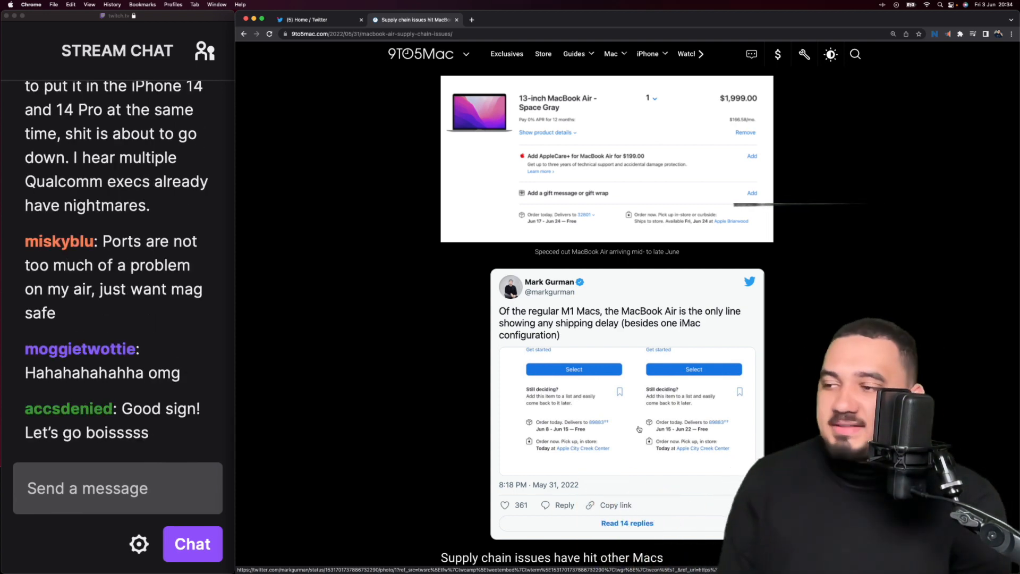
- Finish scrolling the article and land on Apple's homepage with the WWDC22 banner
scroll(down, 3)
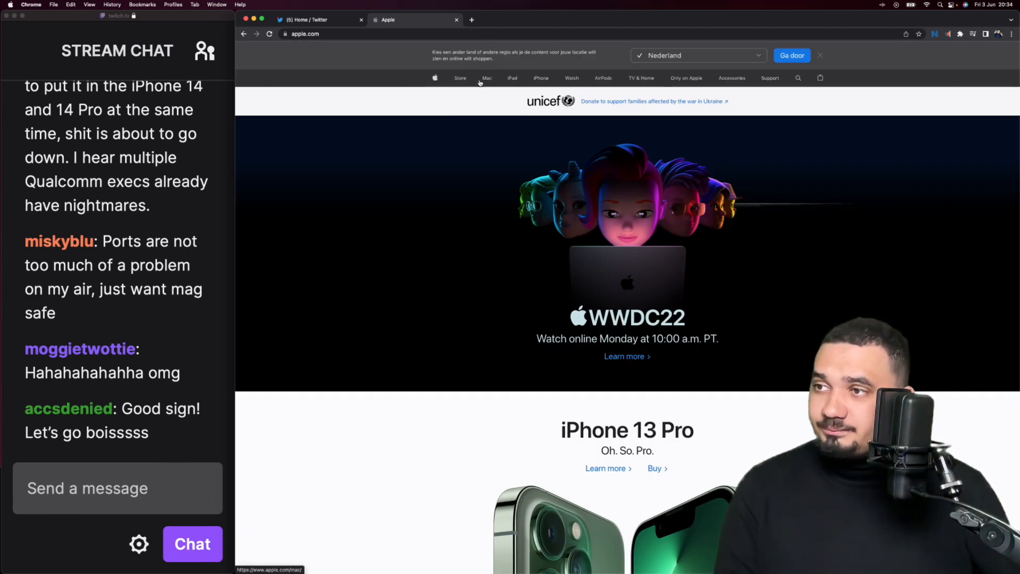
- Check Mac Studio buy page shipping estimates (1–2 and 7–9 weeks), then return to Mac
click(486, 78)
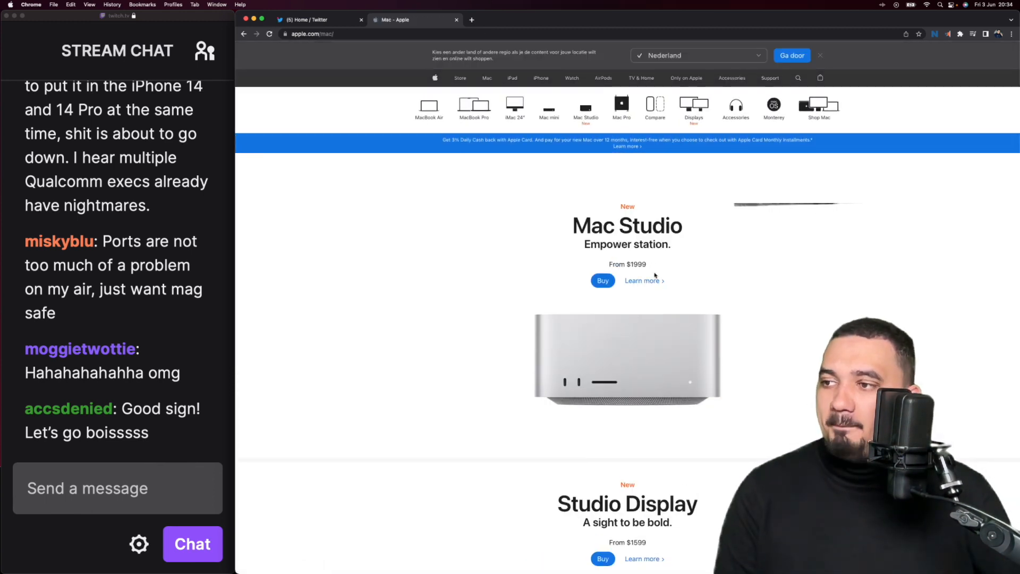
click(601, 280)
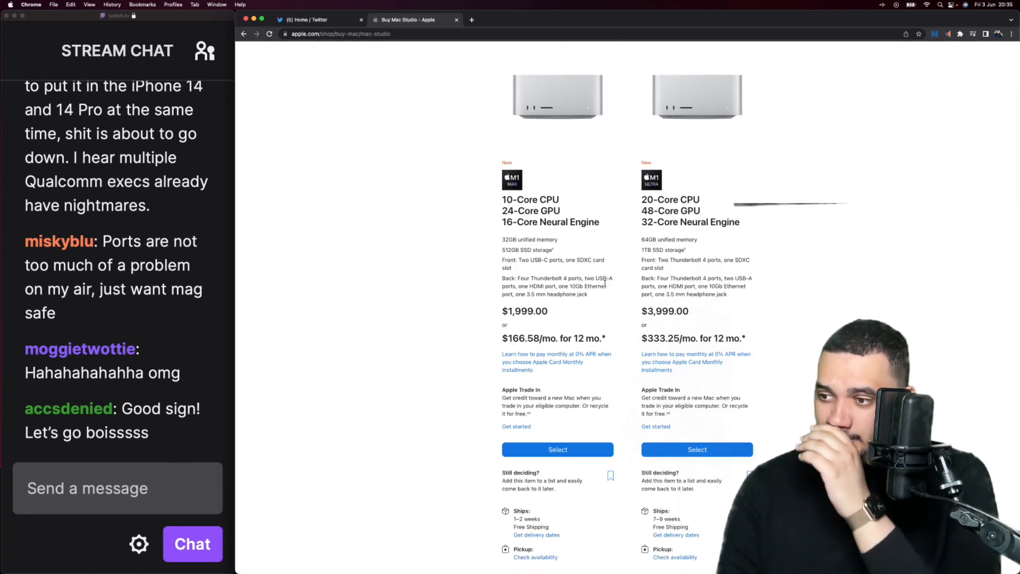
scroll(down, 3)
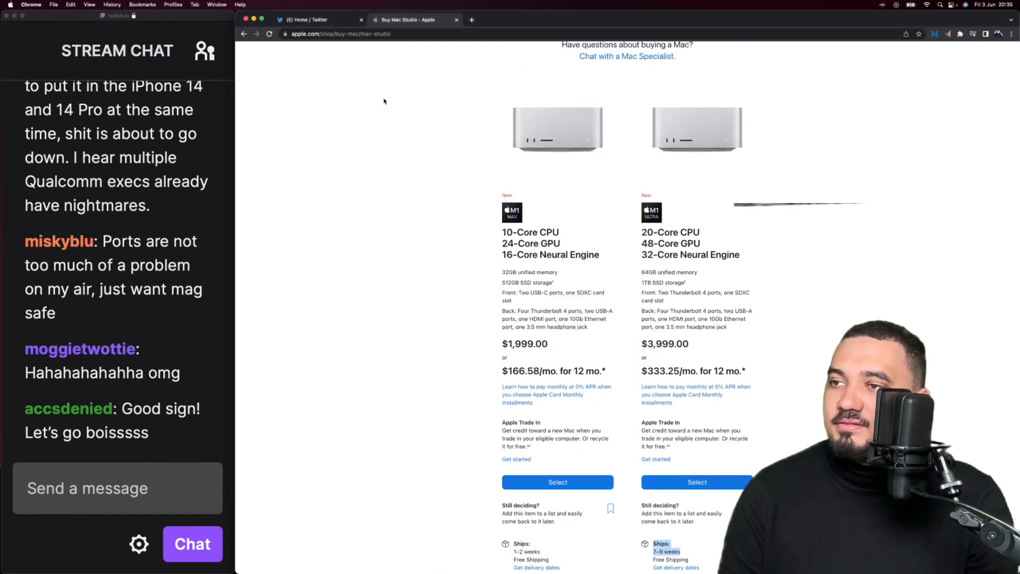
scroll(up, 3)
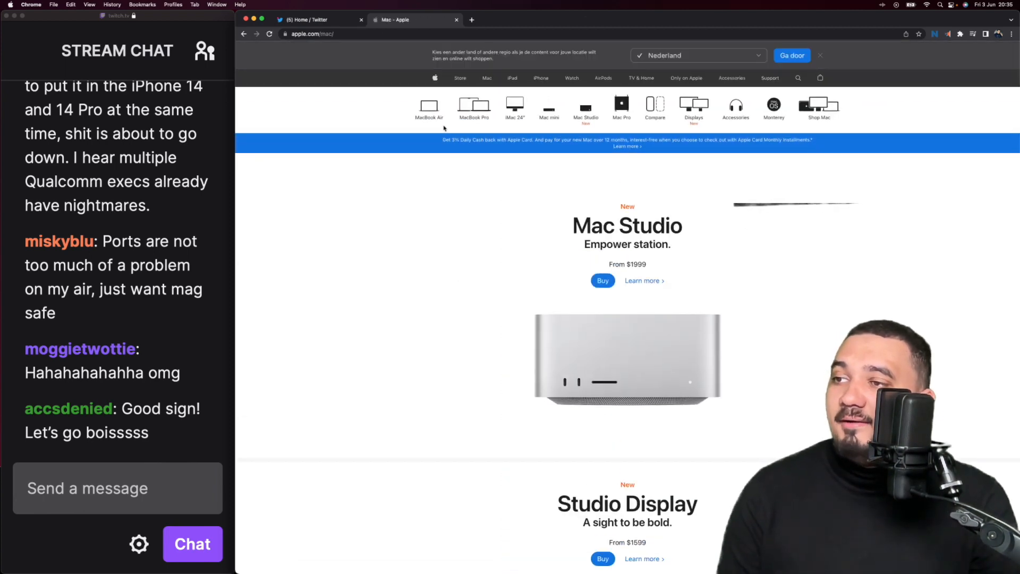
- Check 14- and 16-inch MacBook Pro buy pages showing 7–9 week shipping, then go back
click(474, 107)
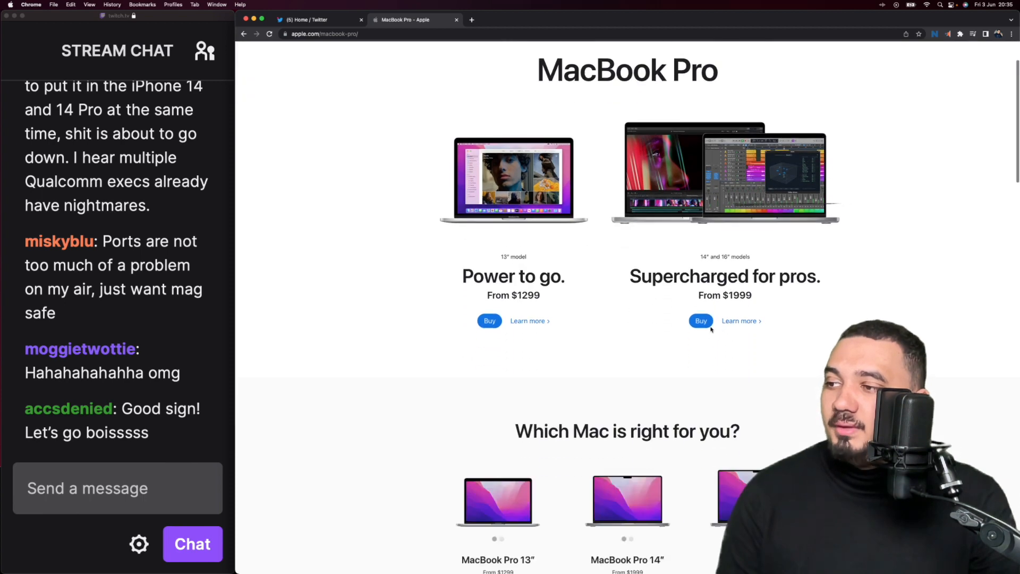
click(700, 321)
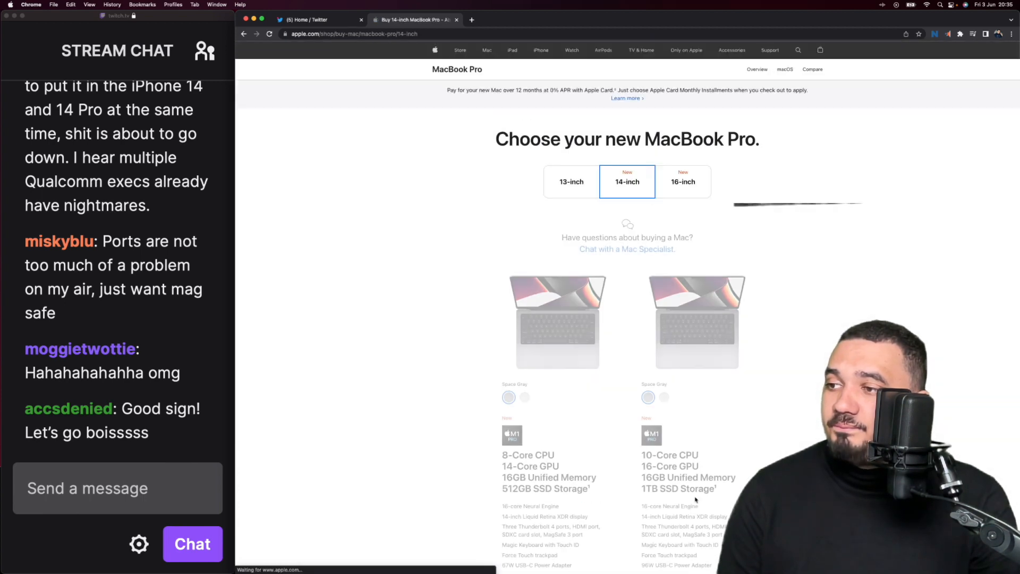
scroll(down, 3)
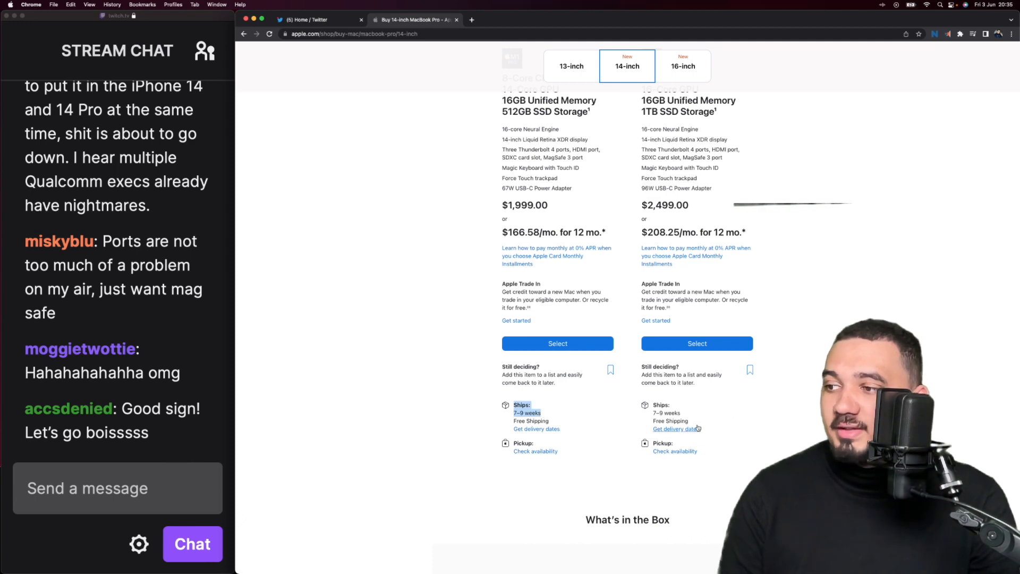
click(683, 66)
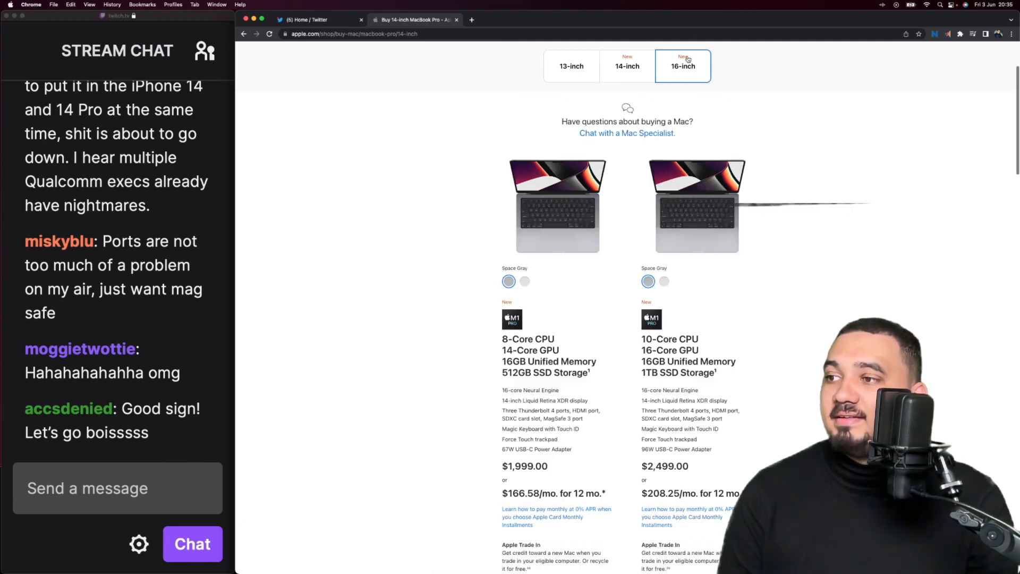
click(682, 66)
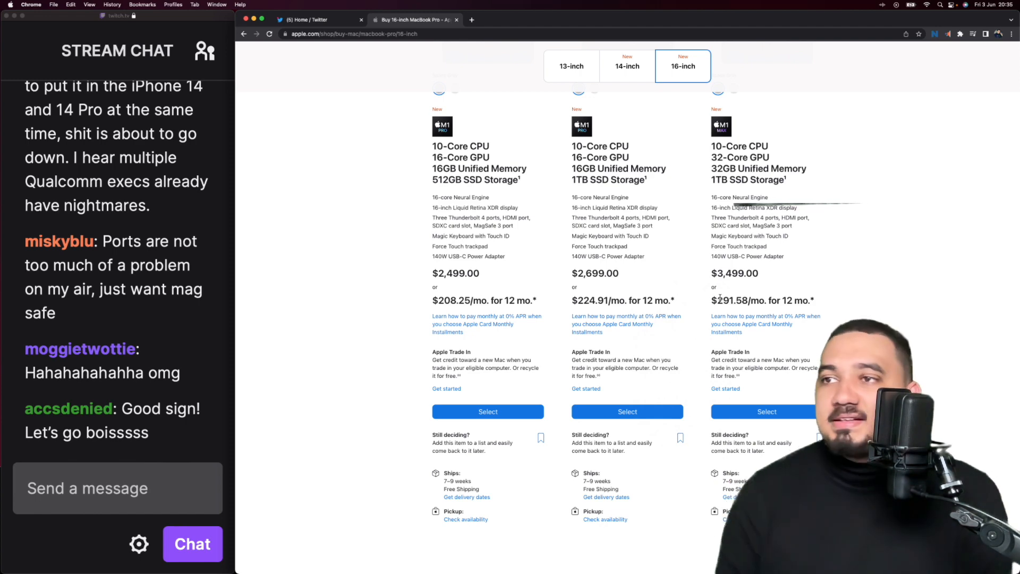
click(244, 34)
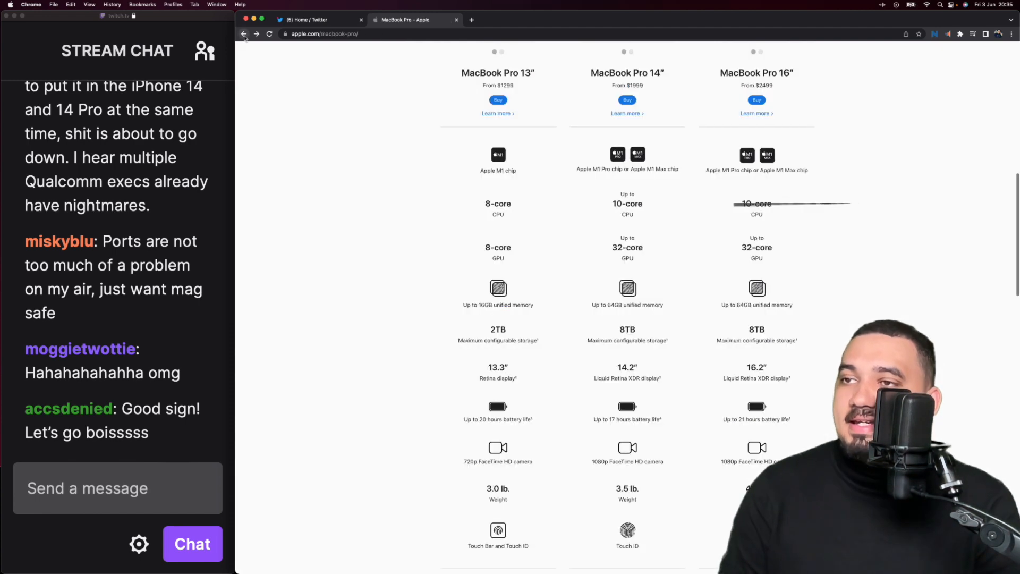